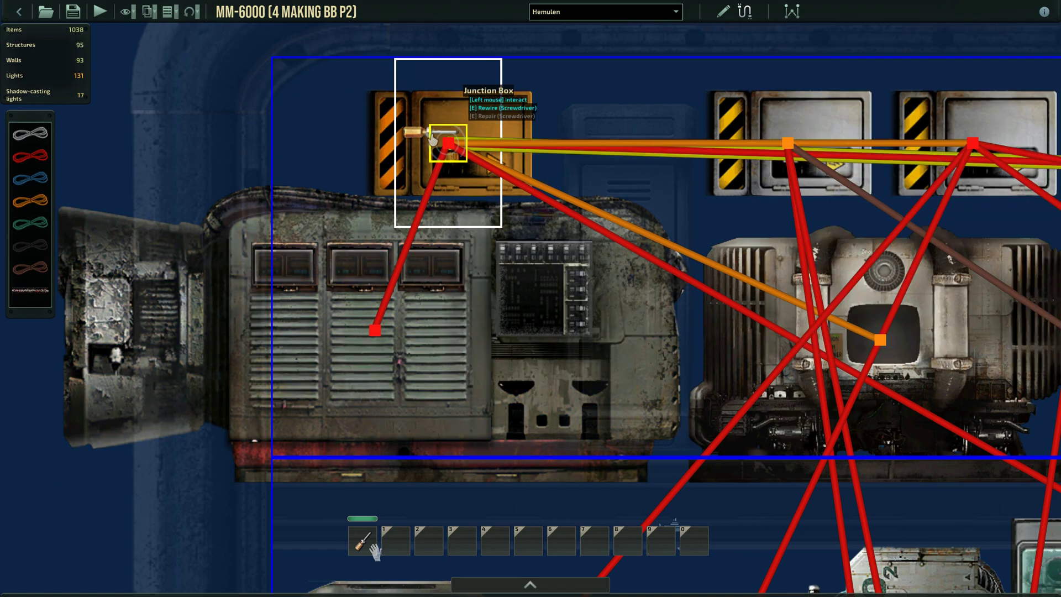
# Step: Attach the red power wire to the upper junction box so it feeds the engine
pyautogui.click(447, 143)
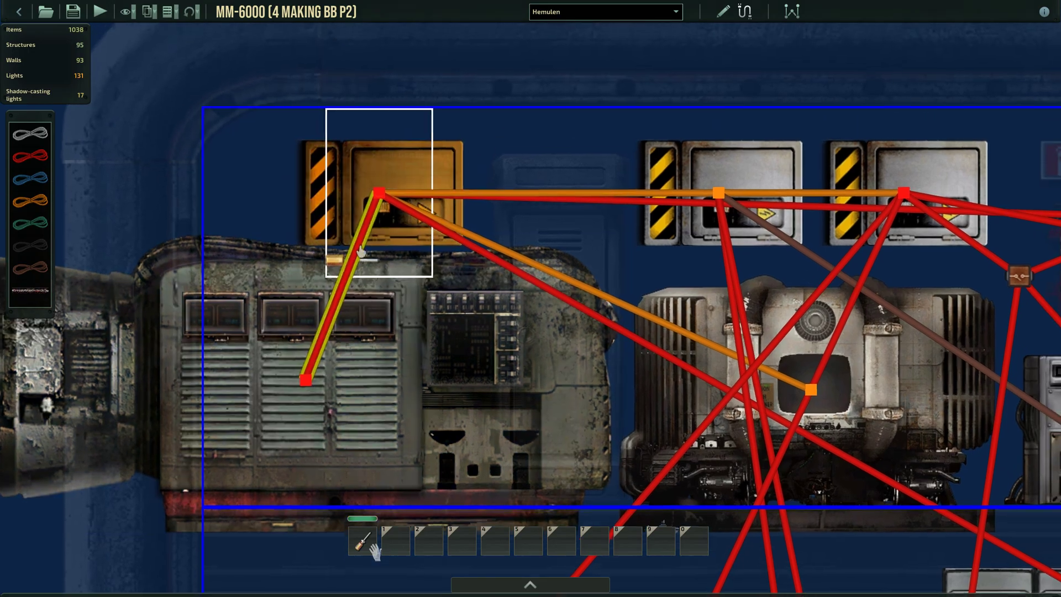
# Step: Run a red power wire from the junction box to the relay's power input
pyautogui.click(381, 191)
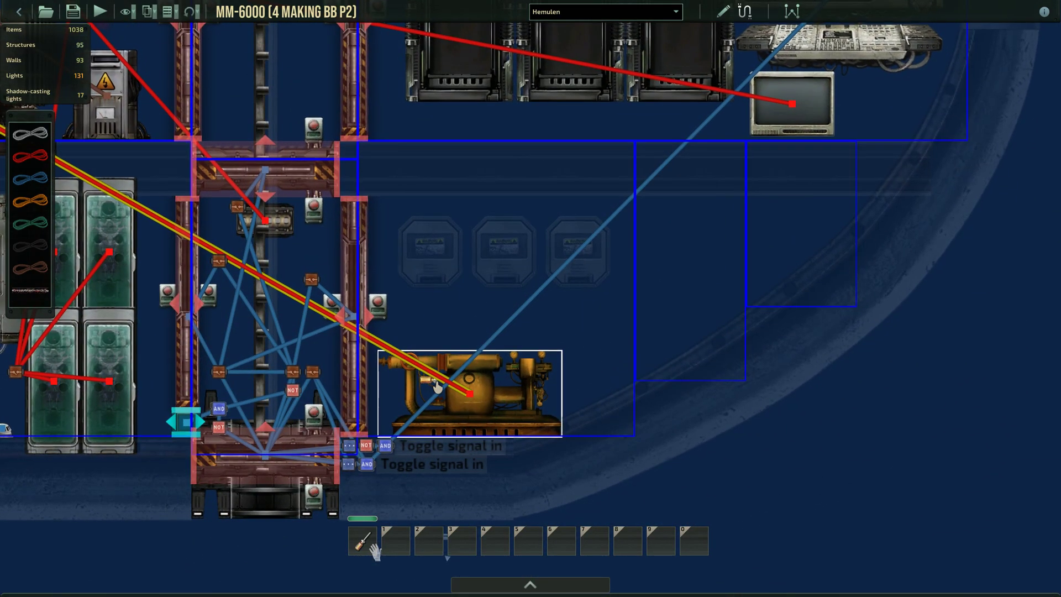
pyautogui.click(467, 393)
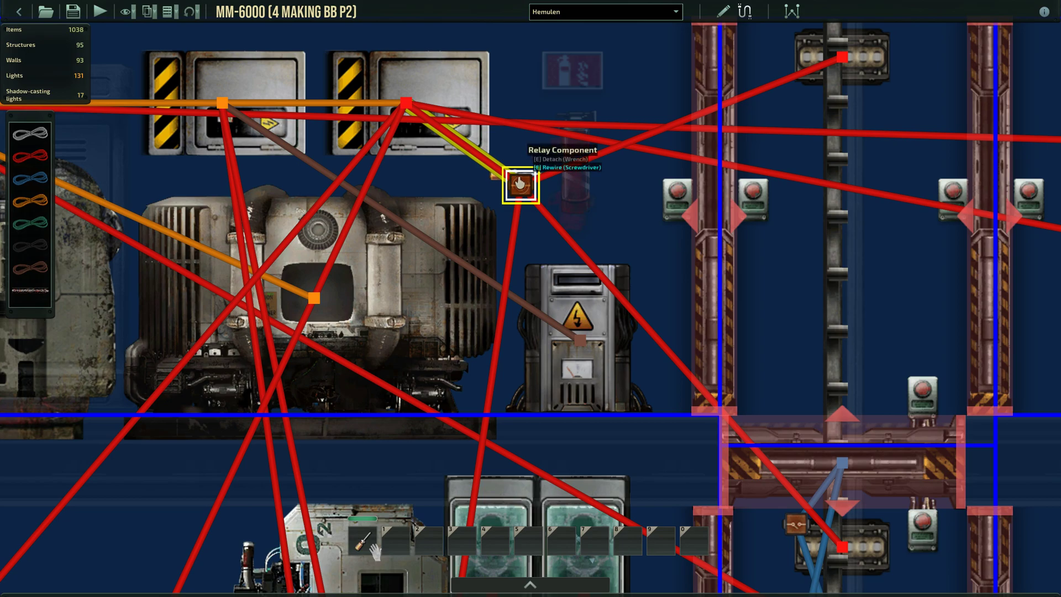
# Step: Open the relay's settings and link it to the green tanks with red power wires
pyautogui.click(521, 187)
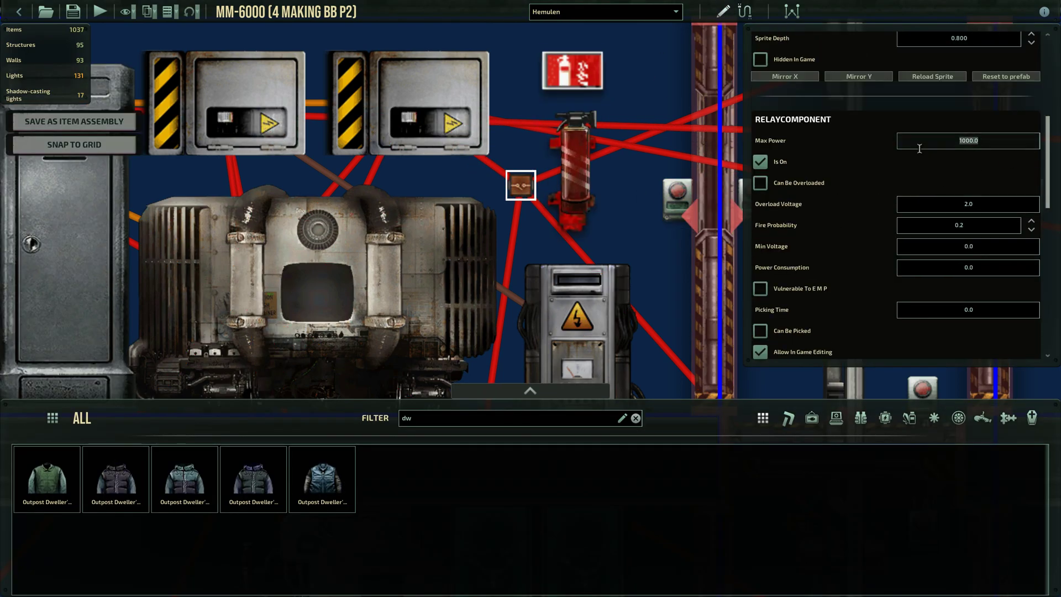
pyautogui.moveTo(788, 146)
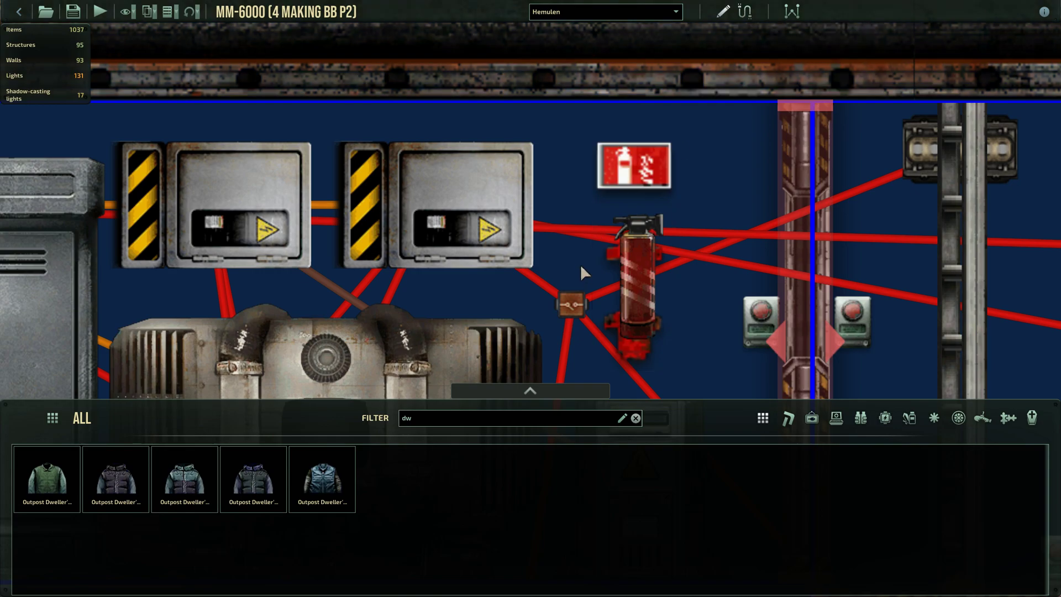
pyautogui.click(571, 303)
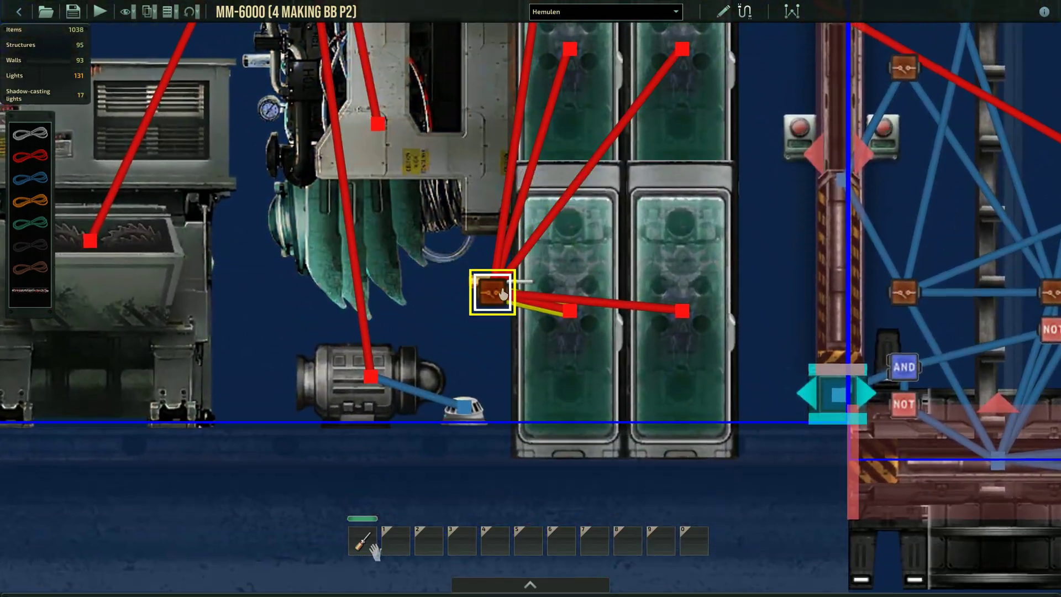
# Step: Feed the relay's POWER_IN from the junction box and route POWER_OUT to the other relay and lamps
pyautogui.click(493, 297)
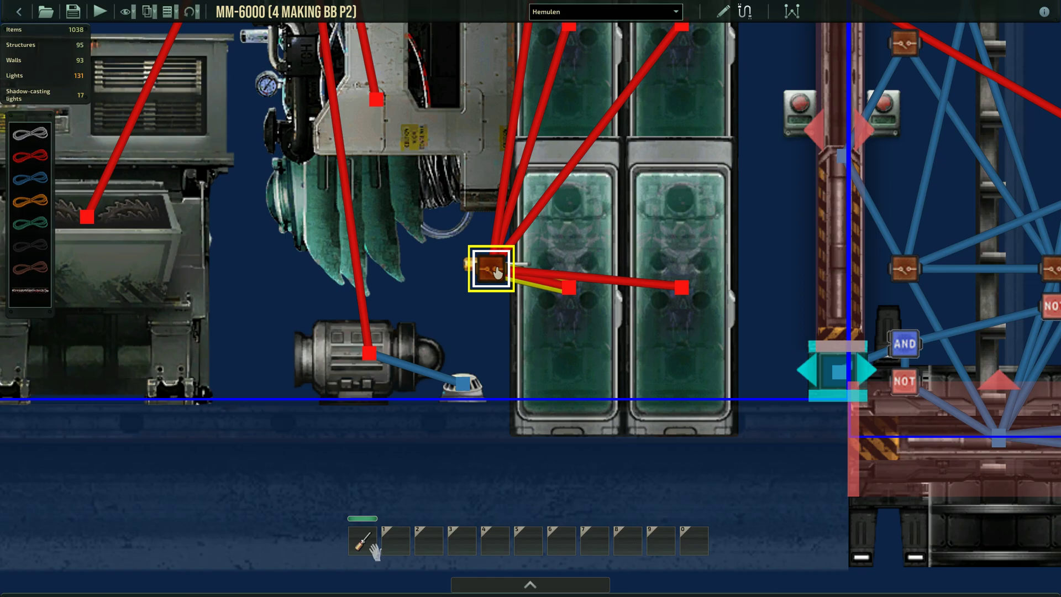
pyautogui.click(492, 267)
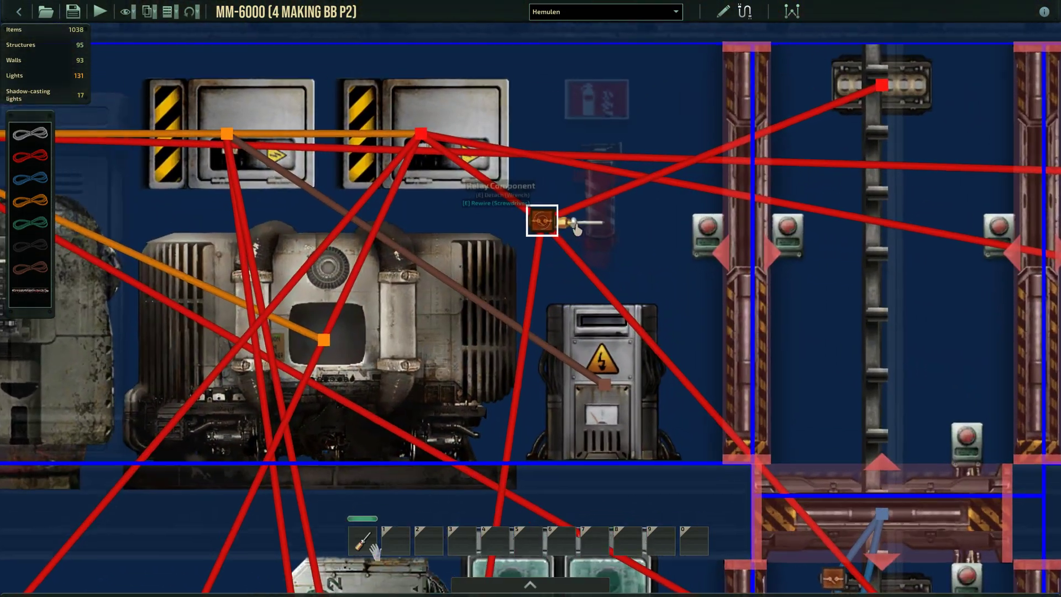
pyautogui.click(542, 219)
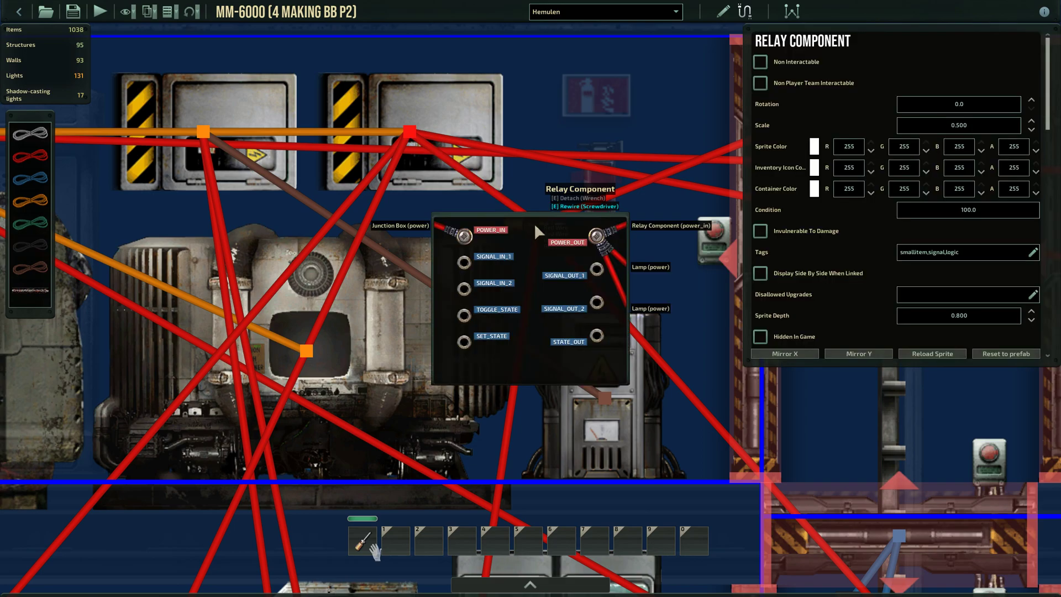
pyautogui.moveTo(648, 118)
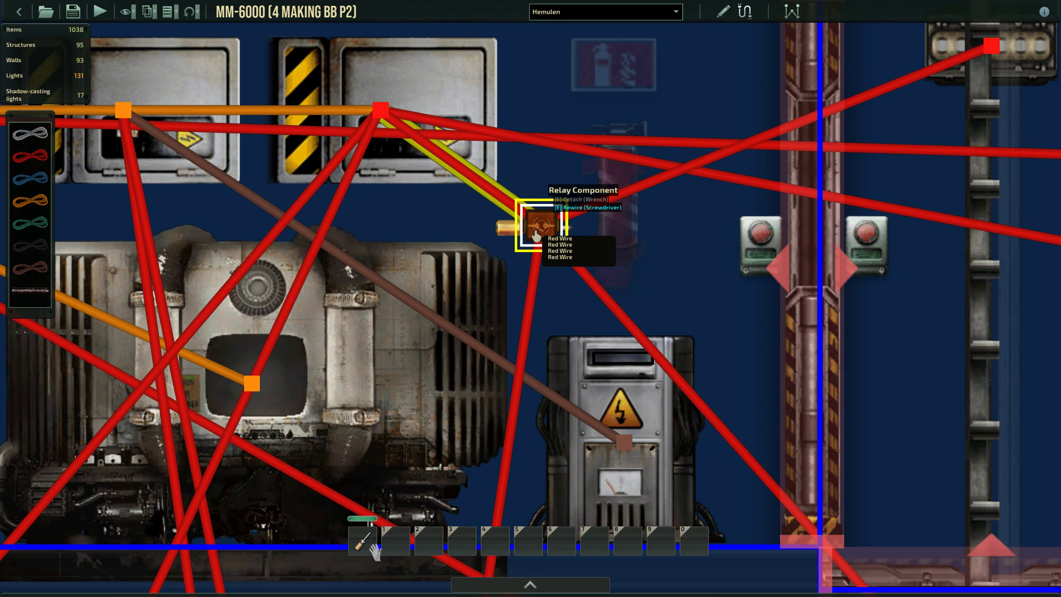
pyautogui.click(548, 225)
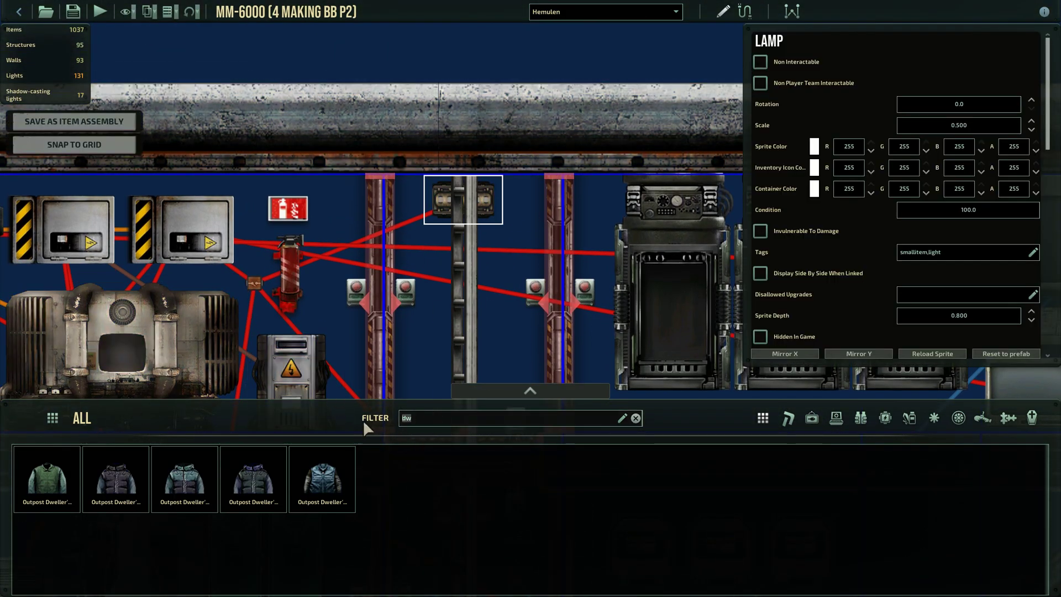
# Step: Filter items for 'lam' and enable the Lighting preview to see the lamps glow
pyautogui.write('lam')
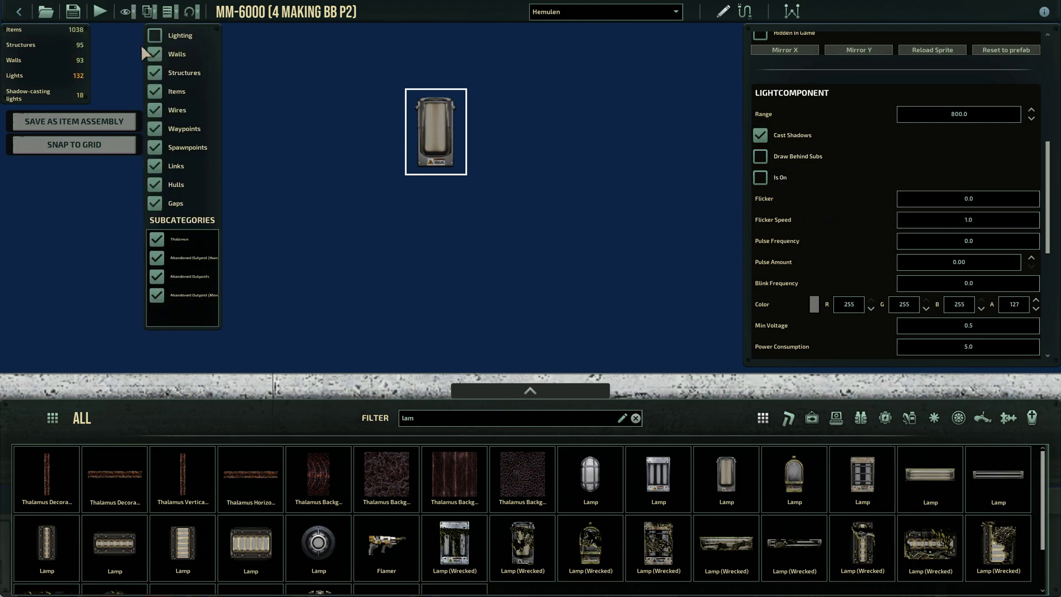
pyautogui.click(155, 35)
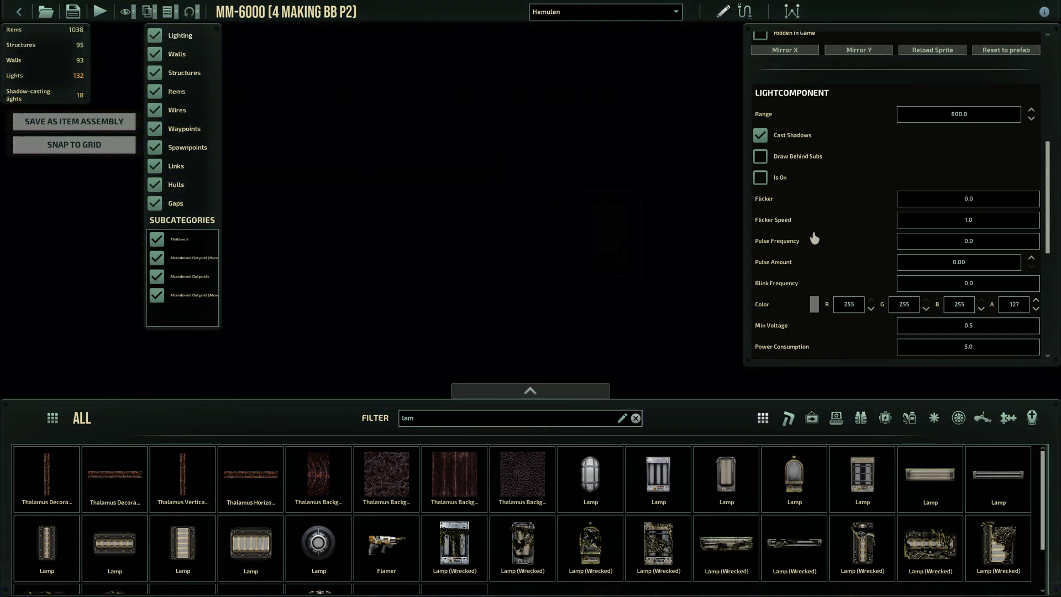
pyautogui.click(760, 177)
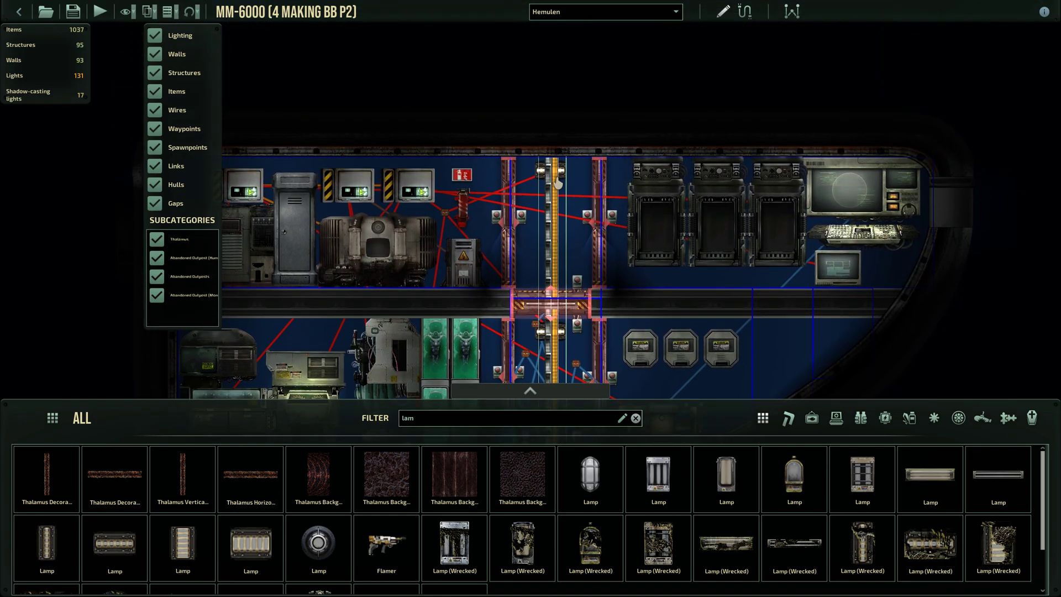
# Step: Turn the lighting preview off and zoom out to the whole submarine with the More Wiring notes
pyautogui.click(155, 35)
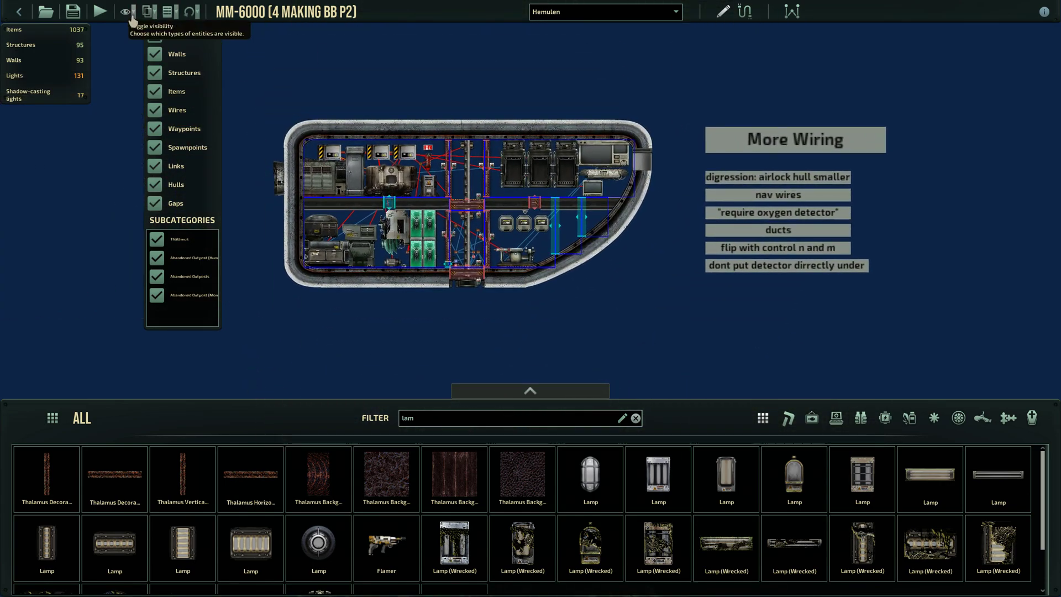
pyautogui.click(123, 11)
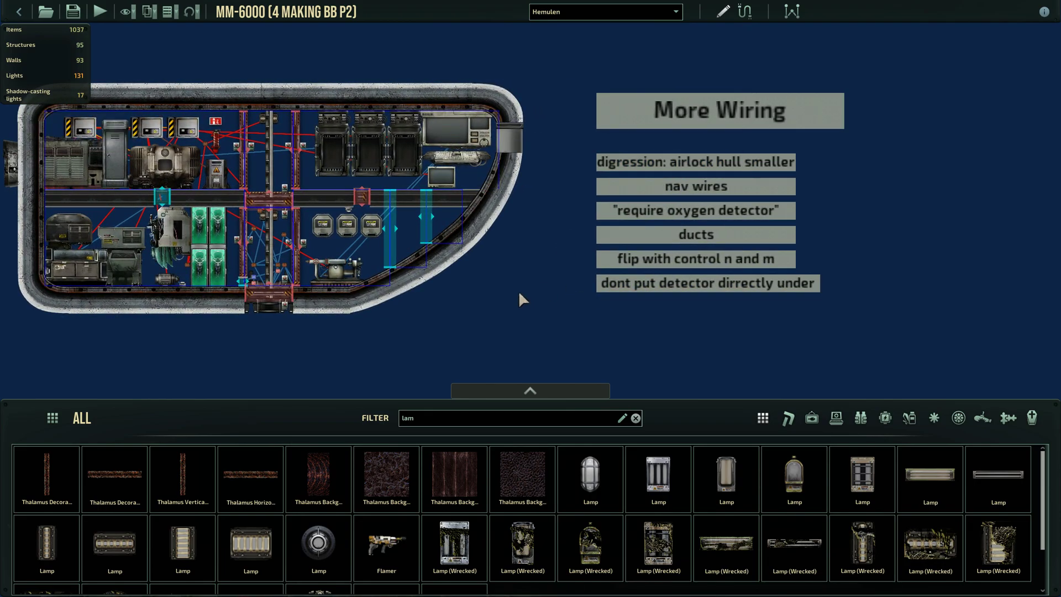
# Step: Select the command room's status monitor and scroll to its Minimap detector options
pyautogui.click(740, 13)
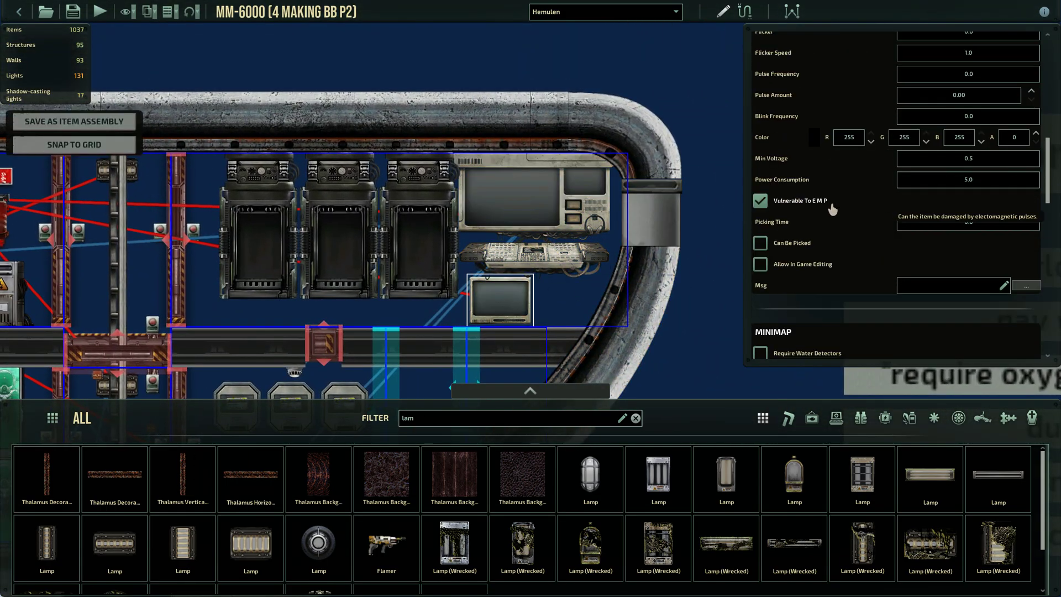
# Step: Enable 'Display Side By Side When Linked' on the status monitor
pyautogui.scroll(-3)
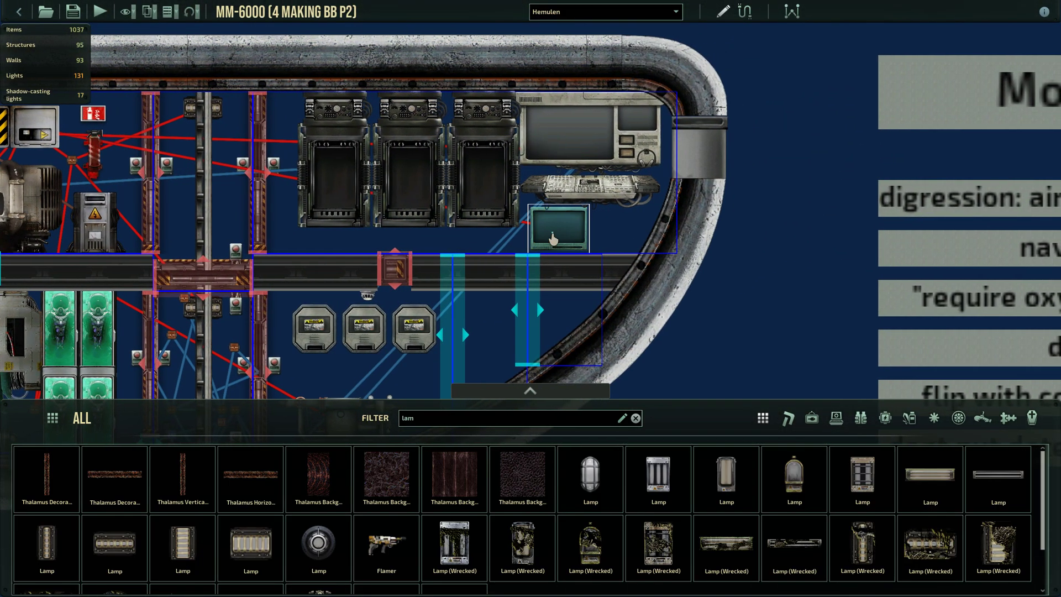
pyautogui.click(559, 234)
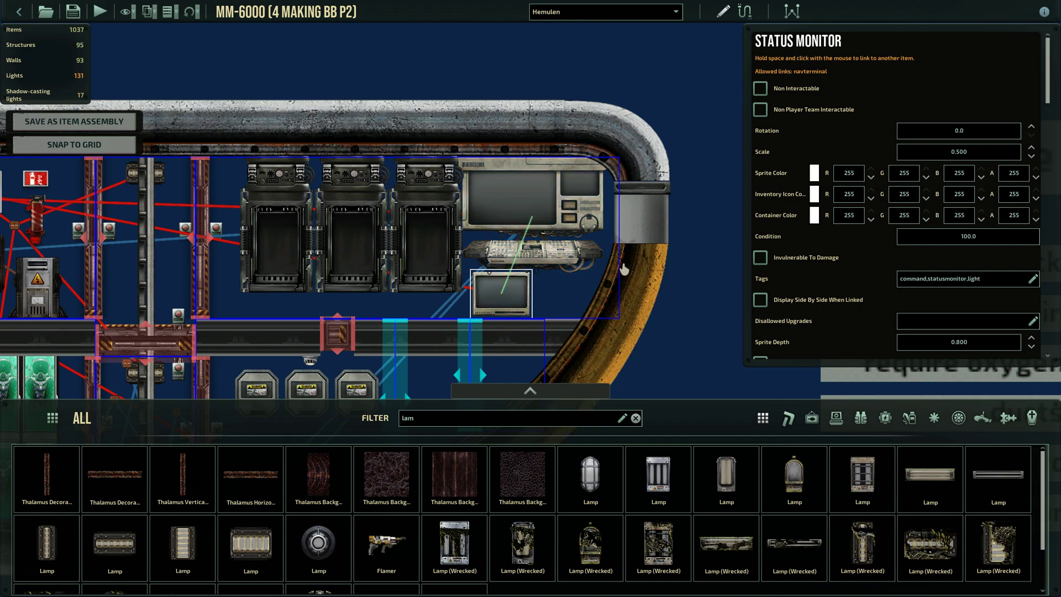
pyautogui.scroll(-3)
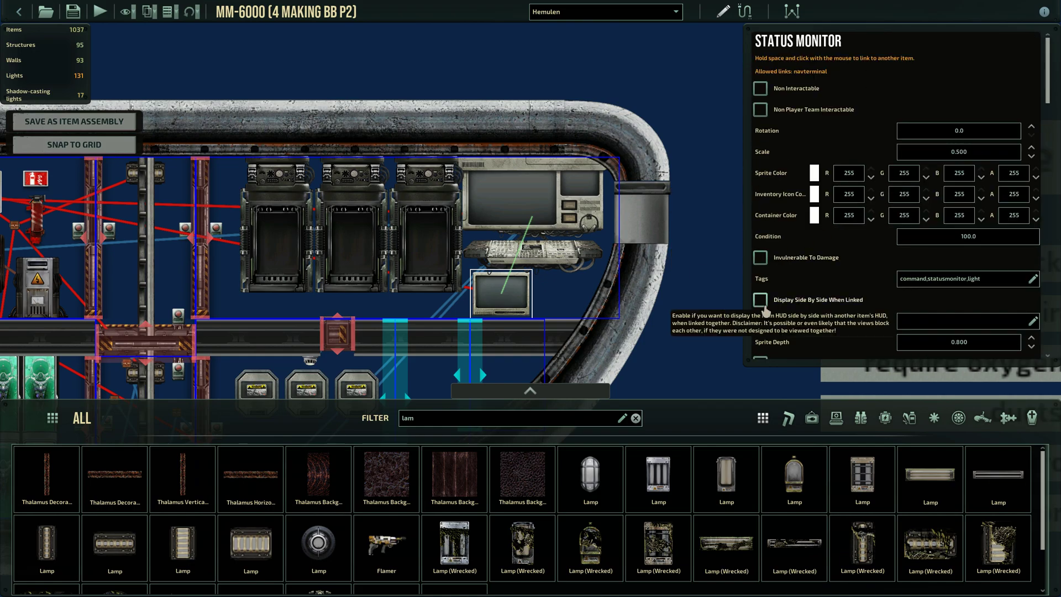
pyautogui.click(761, 299)
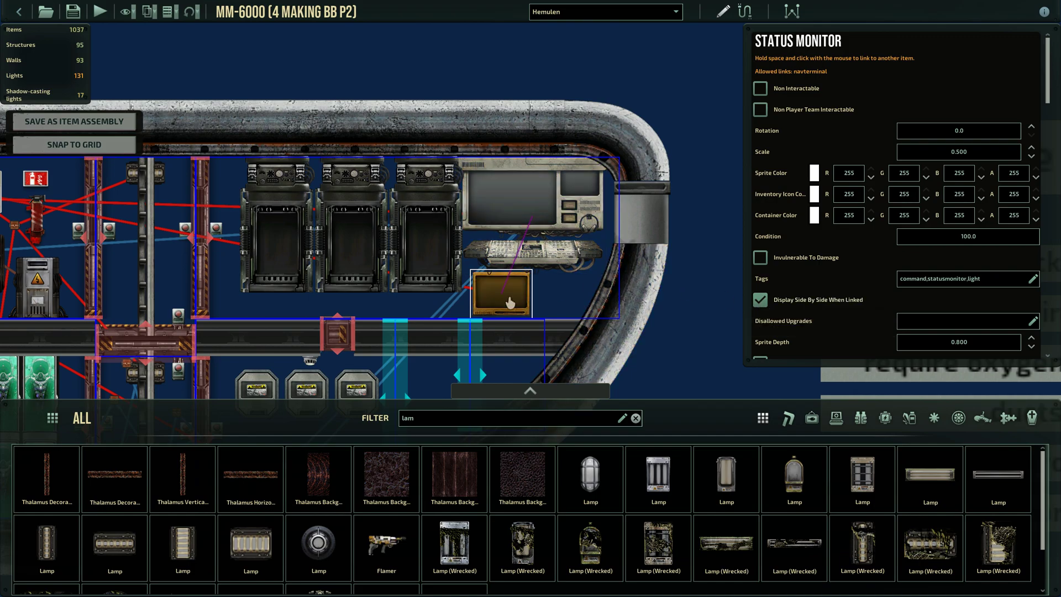
pyautogui.click(529, 203)
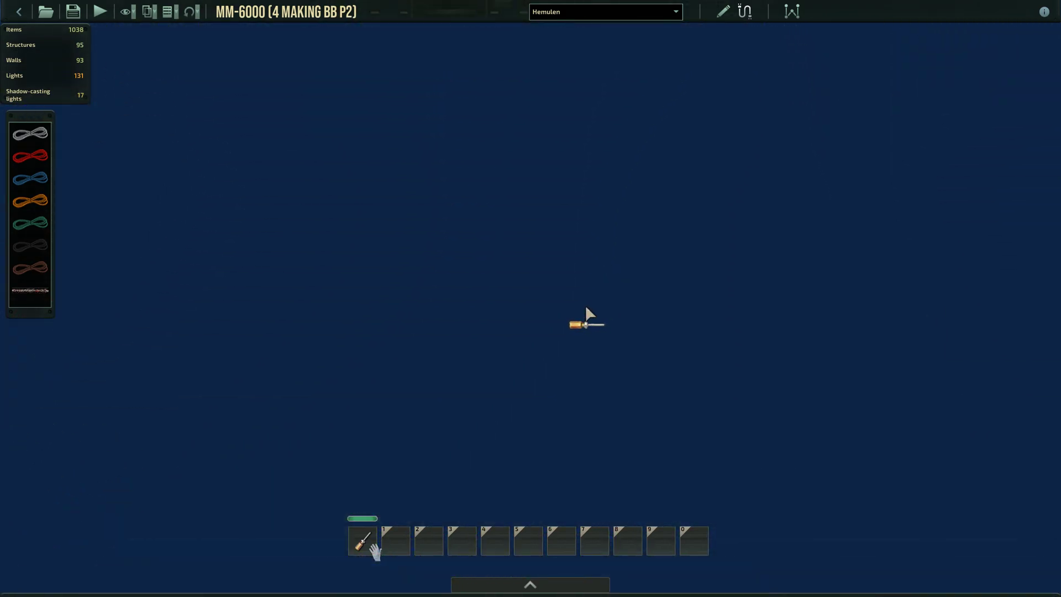
# Step: Inspect the blue wire between bilge pump and water detector, then return to normal editing
pyautogui.click(727, 12)
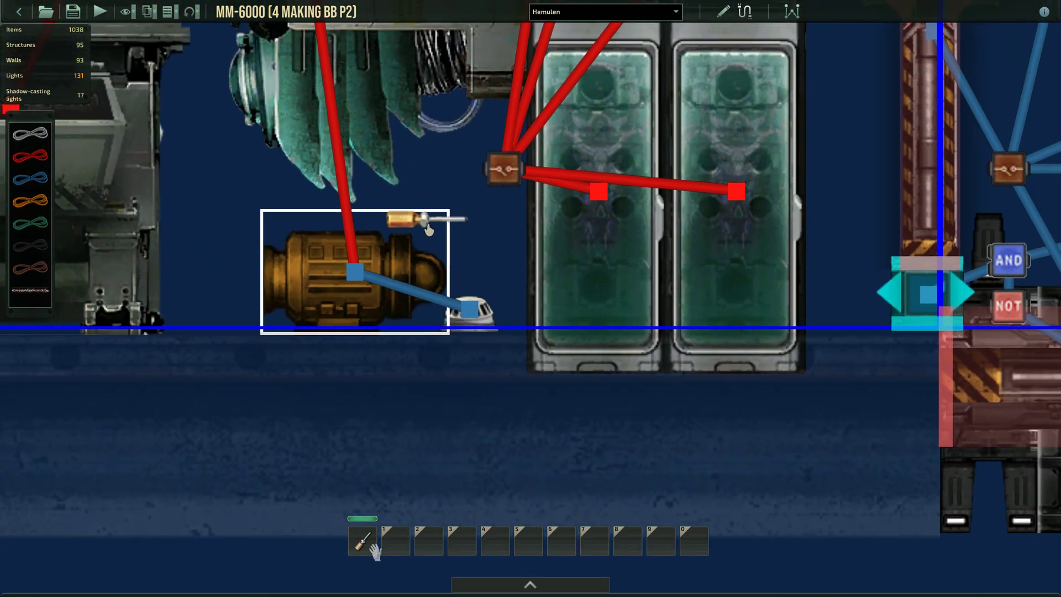
pyautogui.click(353, 270)
pyautogui.write('lam')
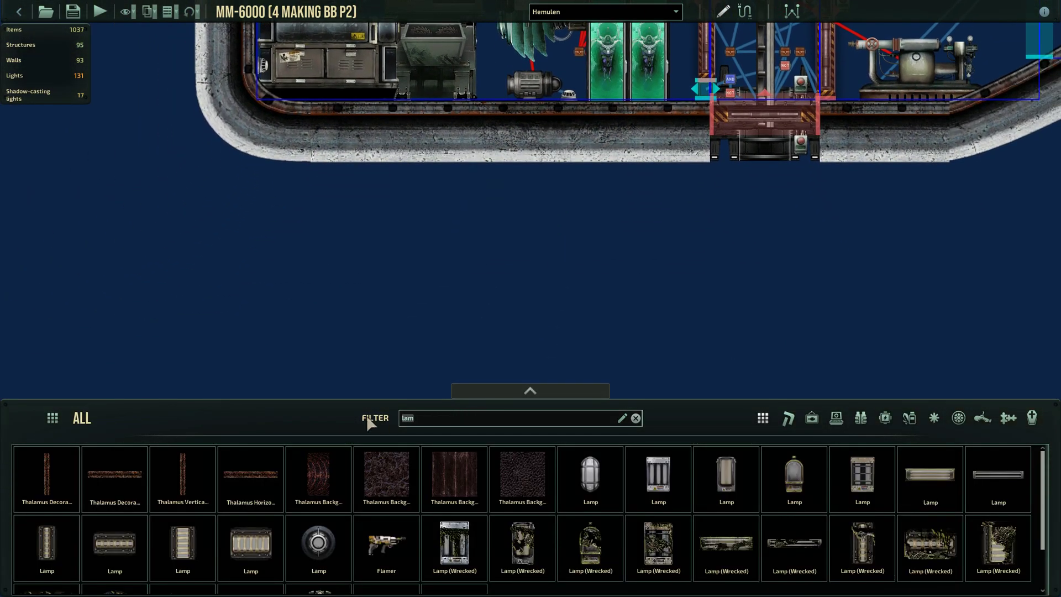
# Step: Filter for 'bilg' and open the settings of the water detector beside the bilge pump
pyautogui.write('bilg')
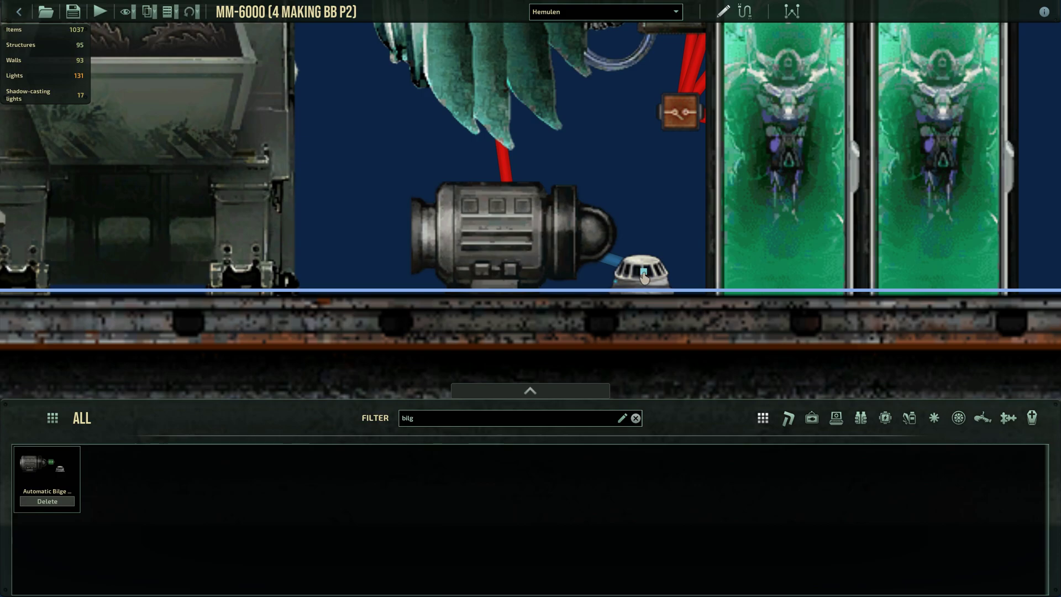
pyautogui.click(642, 272)
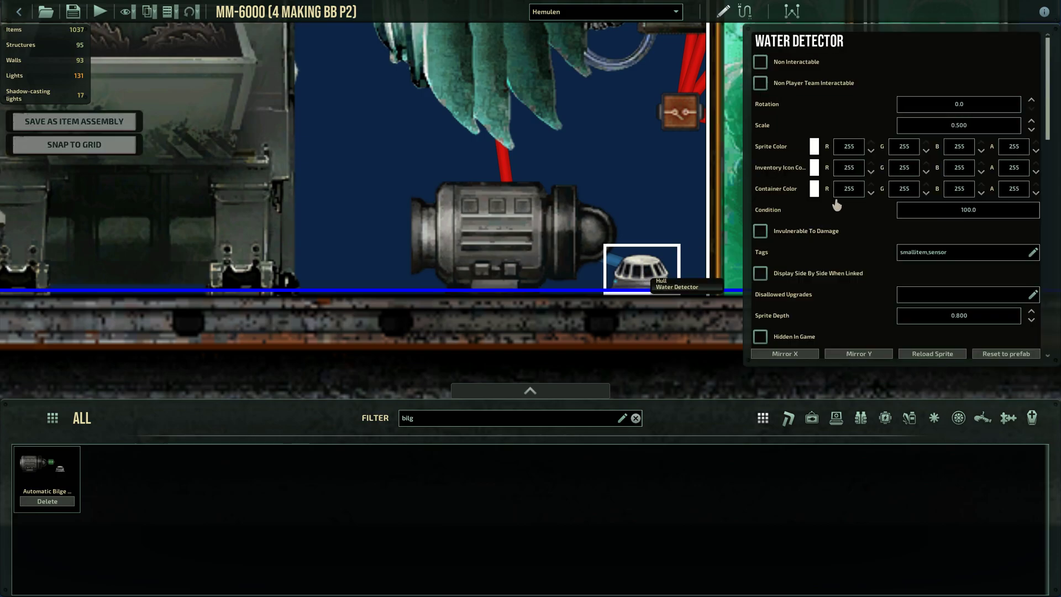
pyautogui.scroll(-3)
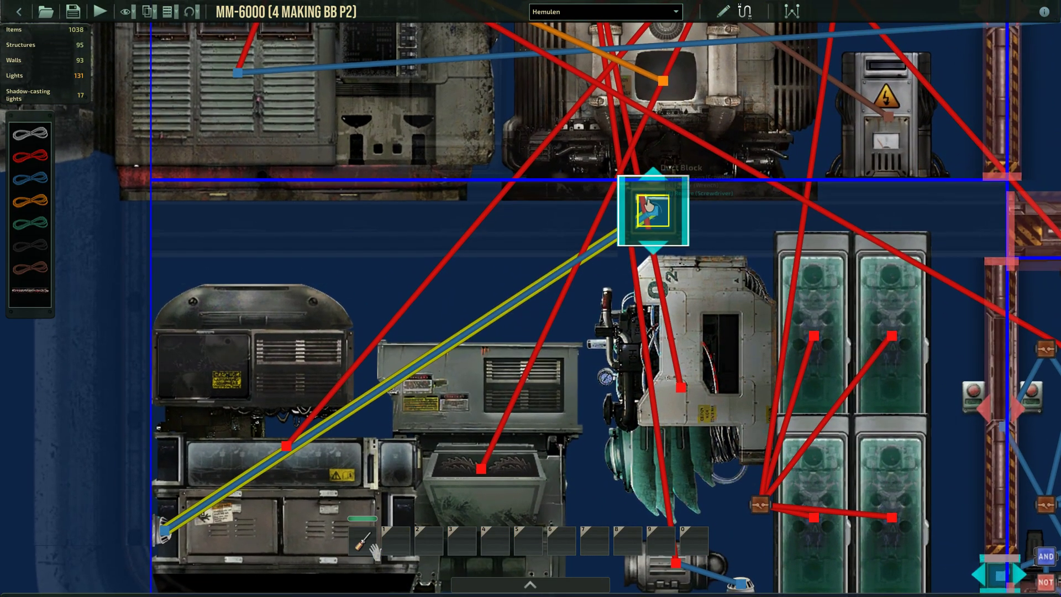
# Step: Connect a wire to the Duct Block in wiring mode
pyautogui.click(654, 212)
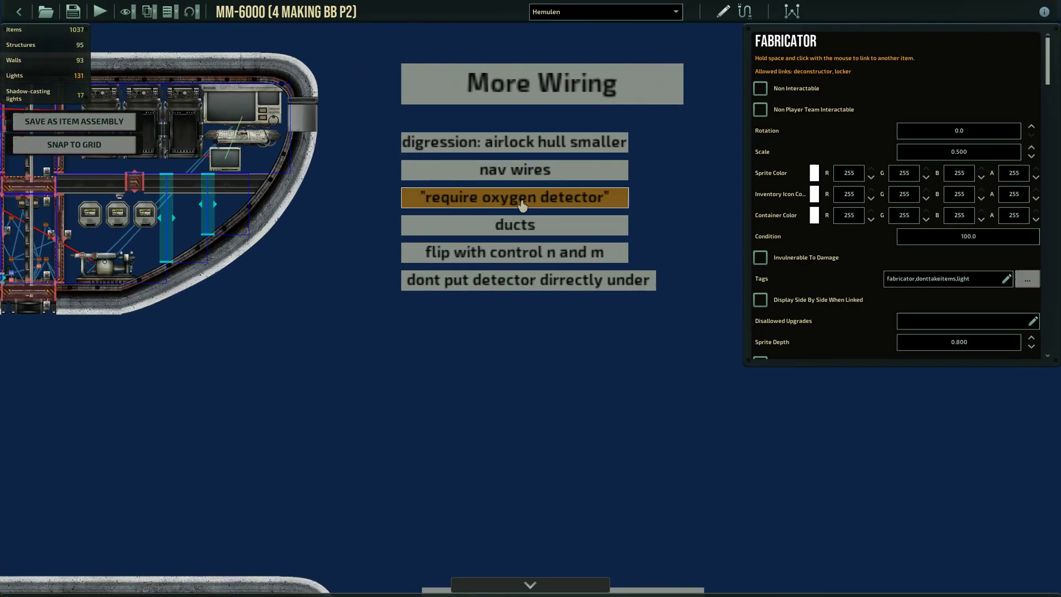
# Step: Deselect the fabricator, then select the water detector below the corridor
pyautogui.click(515, 253)
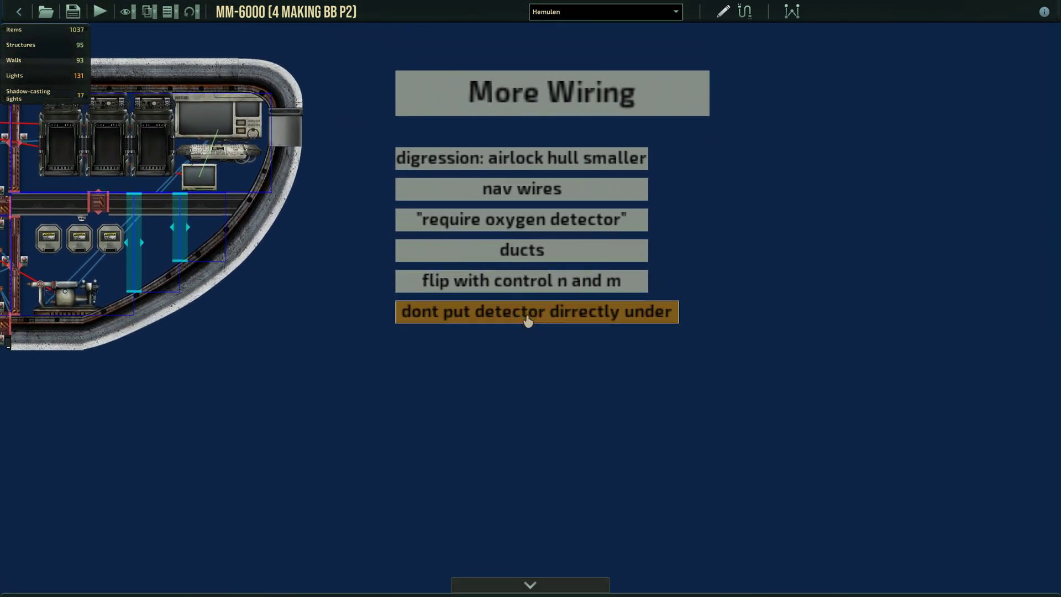
pyautogui.click(529, 312)
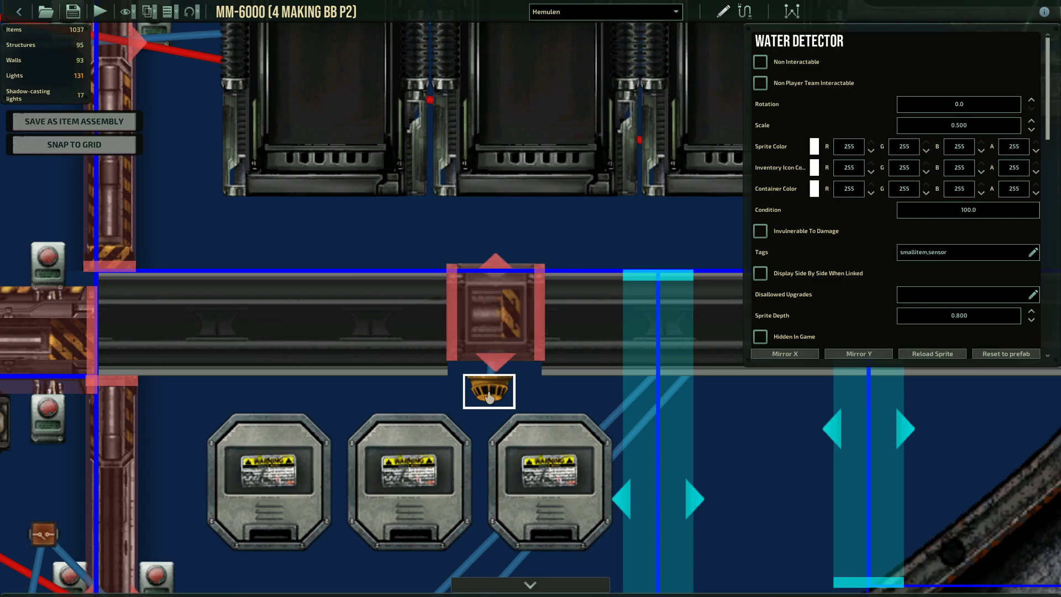
# Step: Drag the water detector left so it no longer sits directly under the hatch
pyautogui.moveTo(488, 390); pyautogui.dragTo(418, 390)
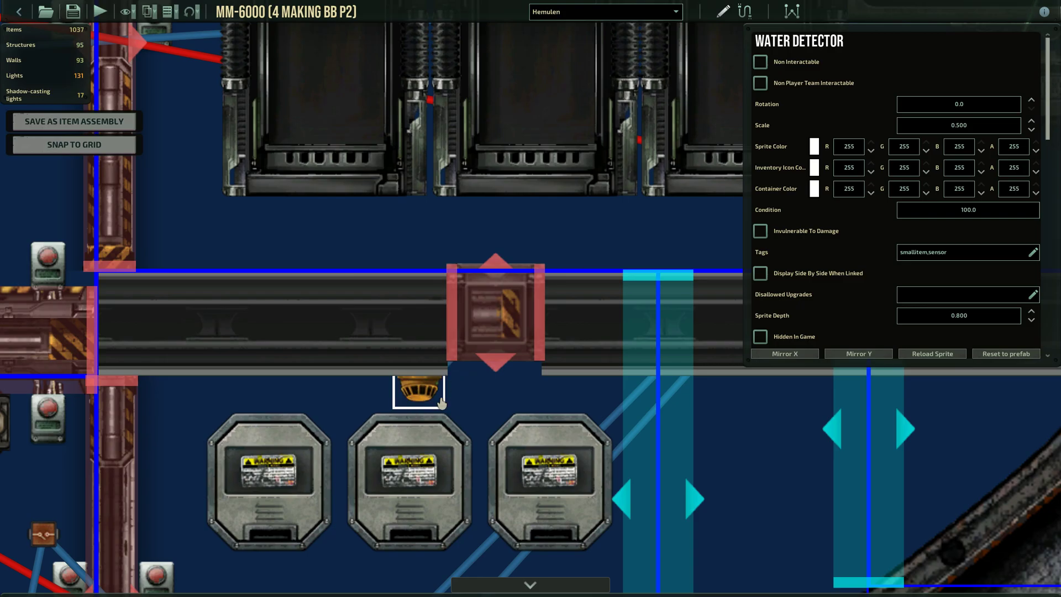